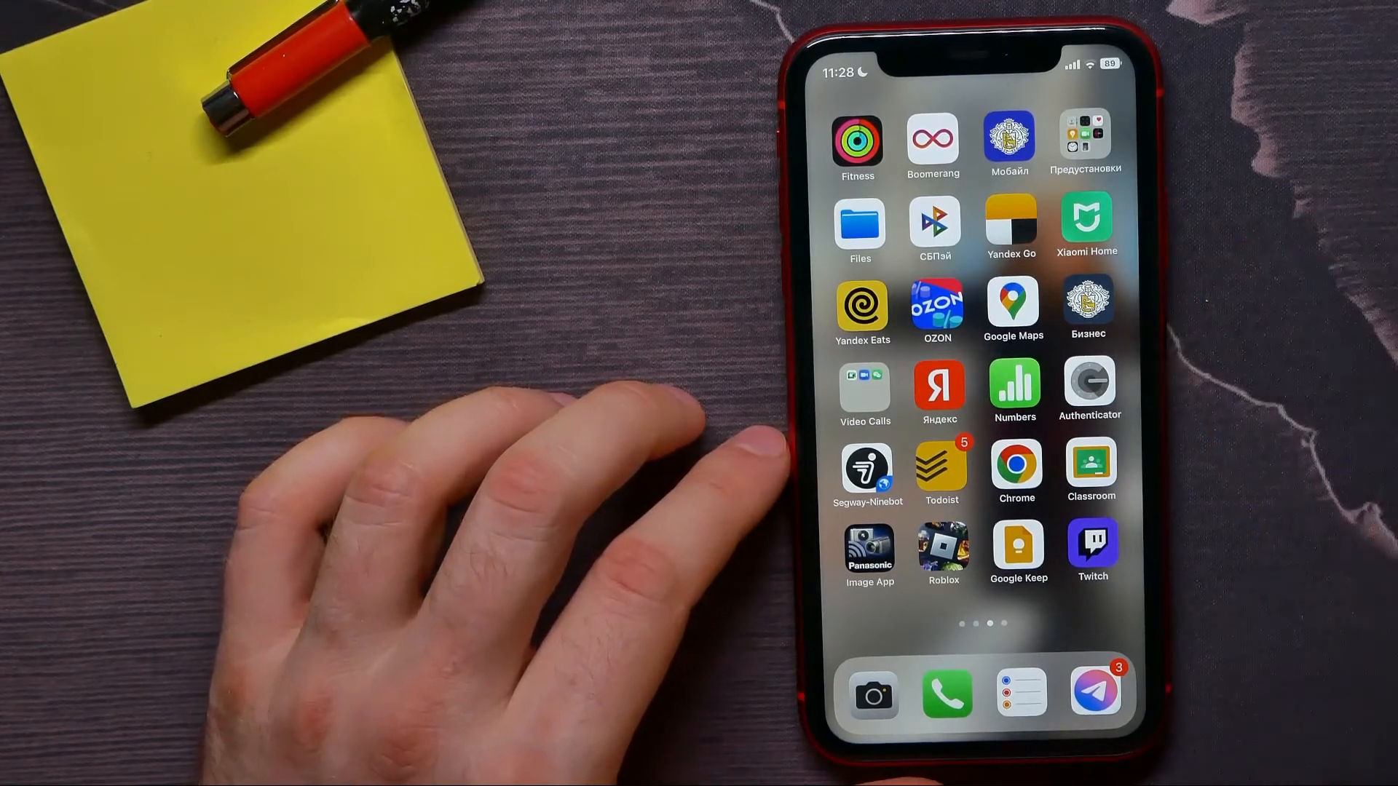
Launch Google Maps to reach the directions screen starting from your location
{"action": "left_click", "coordinate": [1013, 307]}
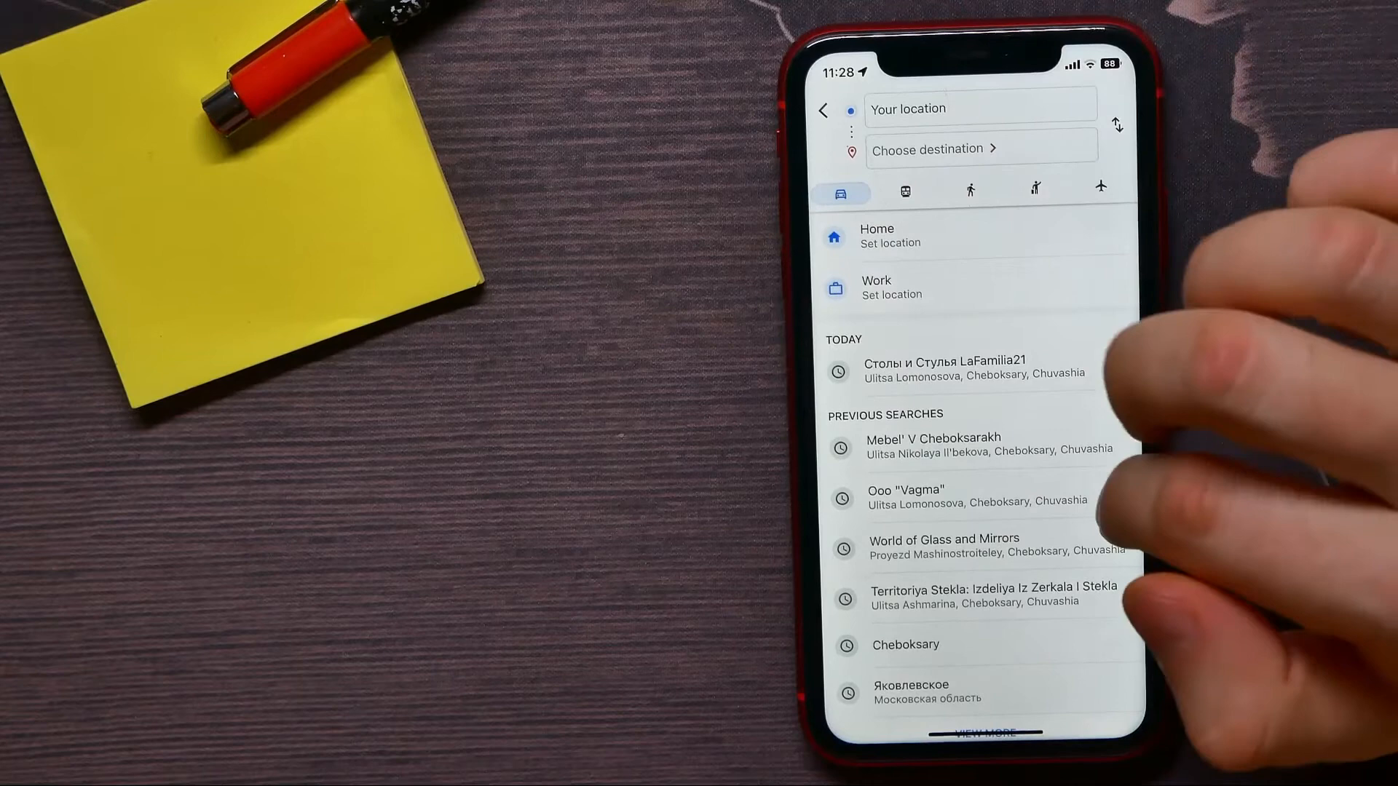
Start driving navigation to Mebel' V Cheboksarakh from Previous Searches
{"action": "left_click", "coordinate": [936, 443]}
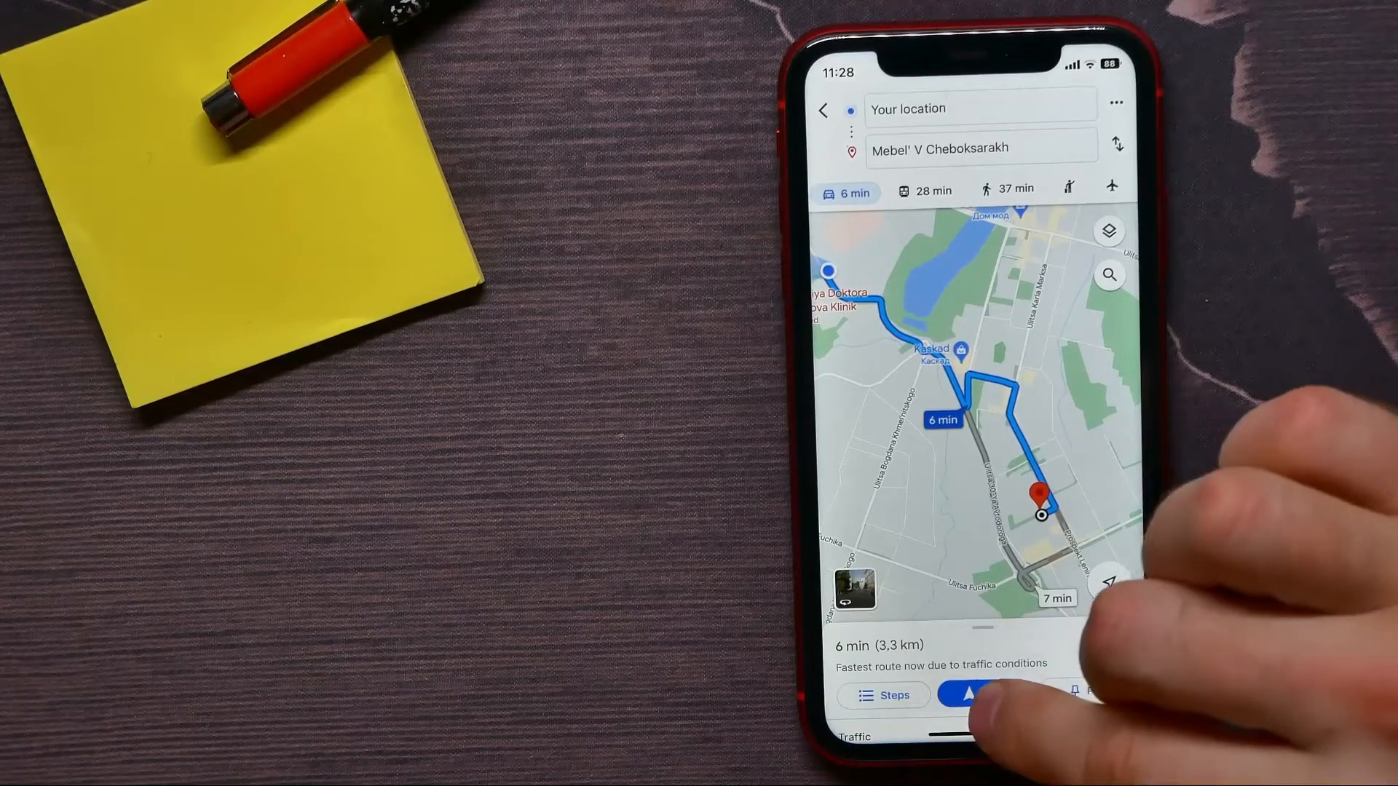
{"action": "left_click", "coordinate": [969, 695]}
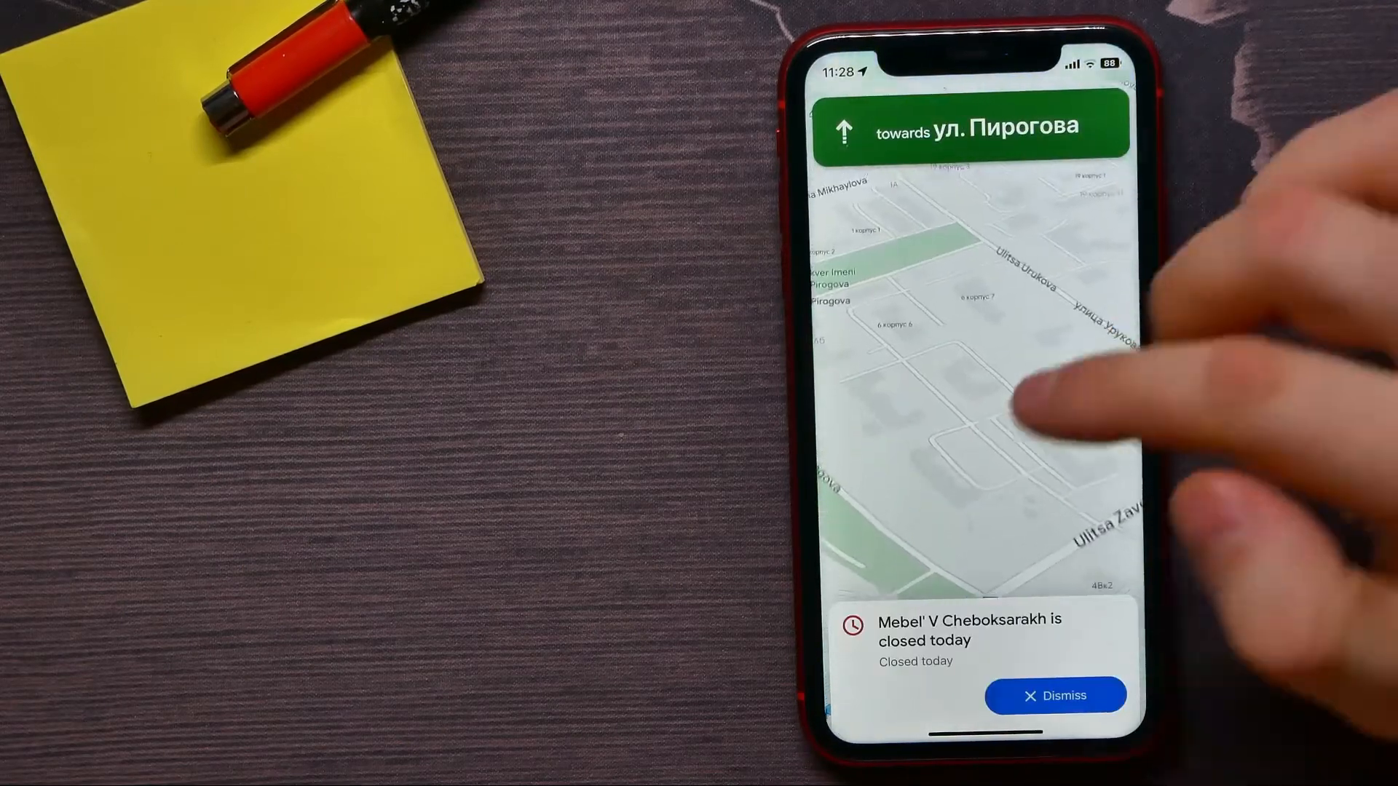
Dismiss the 'closed today' banner and keep following navigation
{"action": "left_click", "coordinate": [1056, 694]}
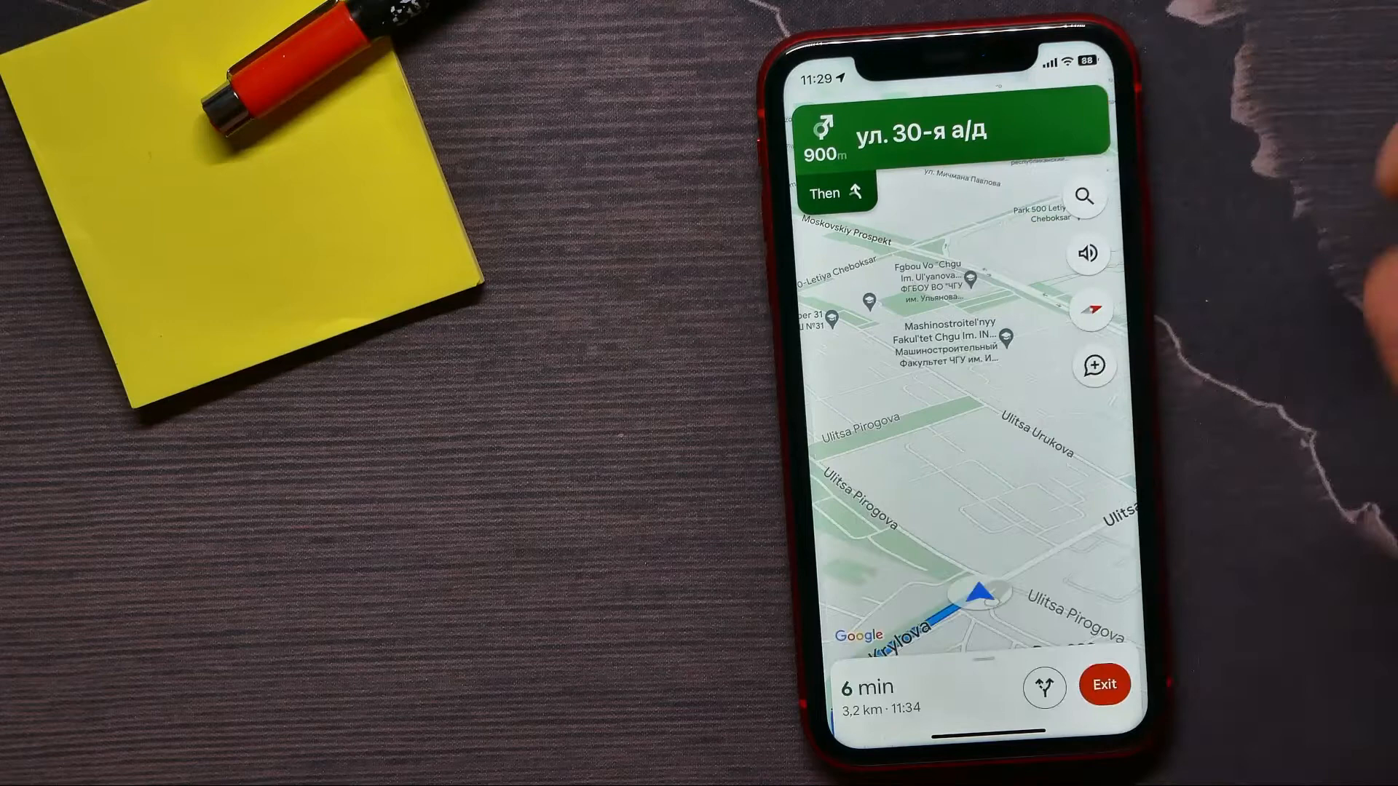
Report a mobile speed camera on the route from the add-report menu
{"action": "left_click", "coordinate": [1093, 392]}
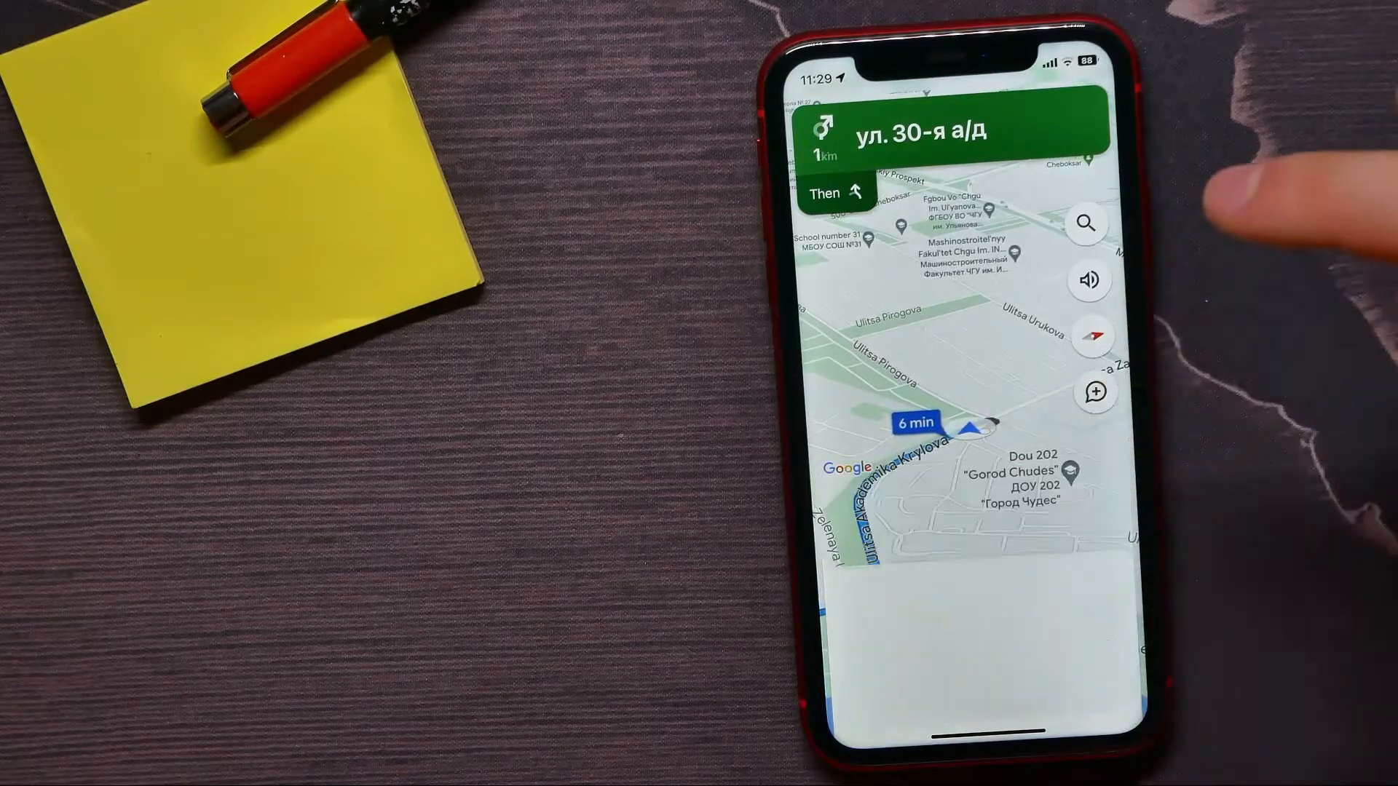
{"action": "left_click", "coordinate": [1095, 392]}
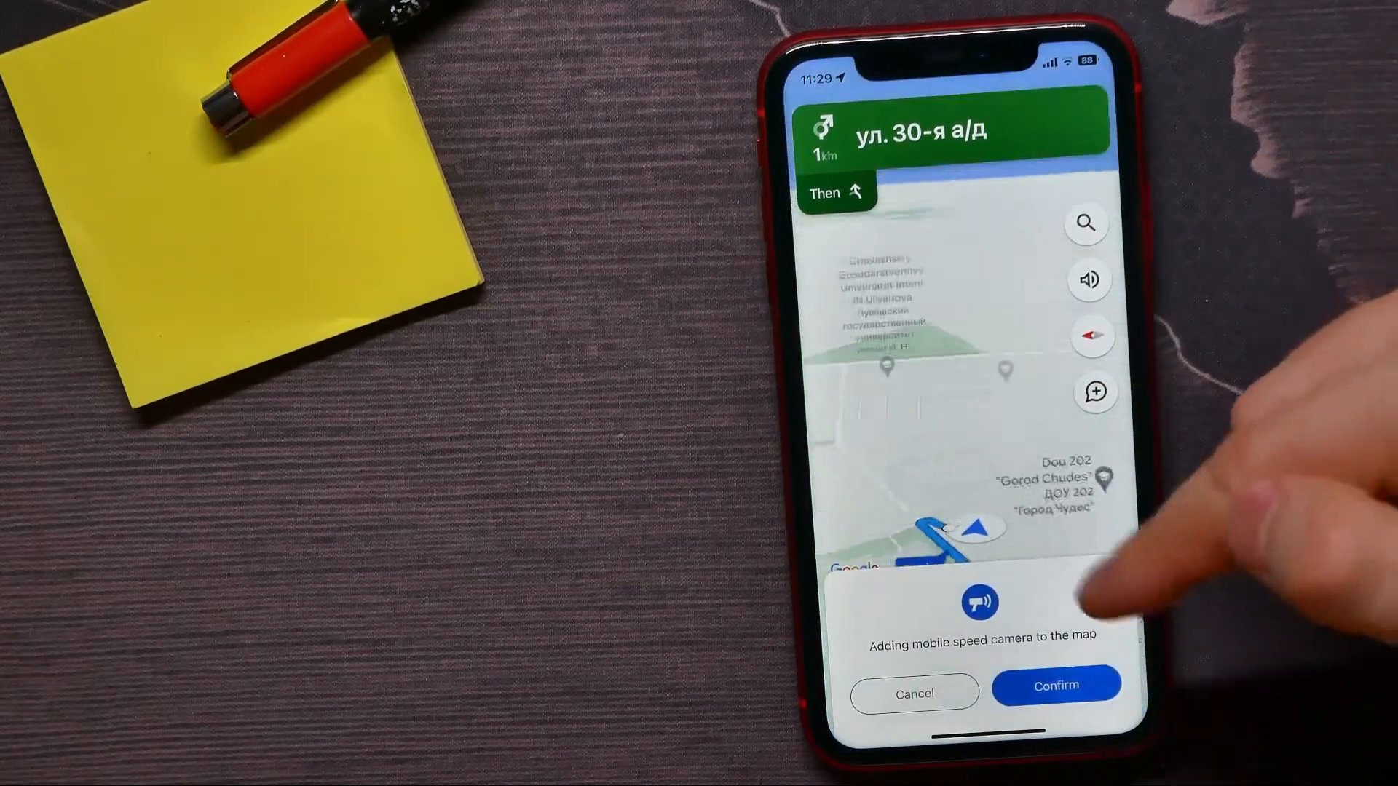